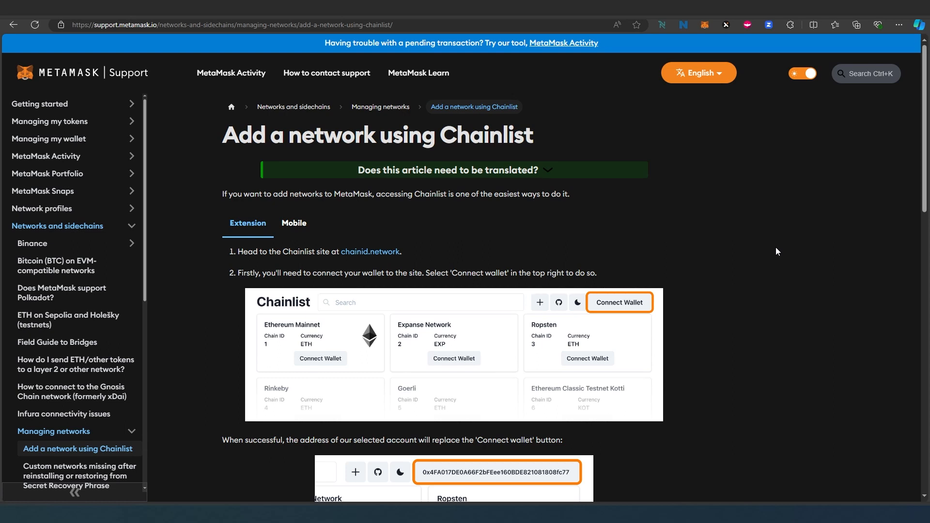
mouse_move(600, 193)
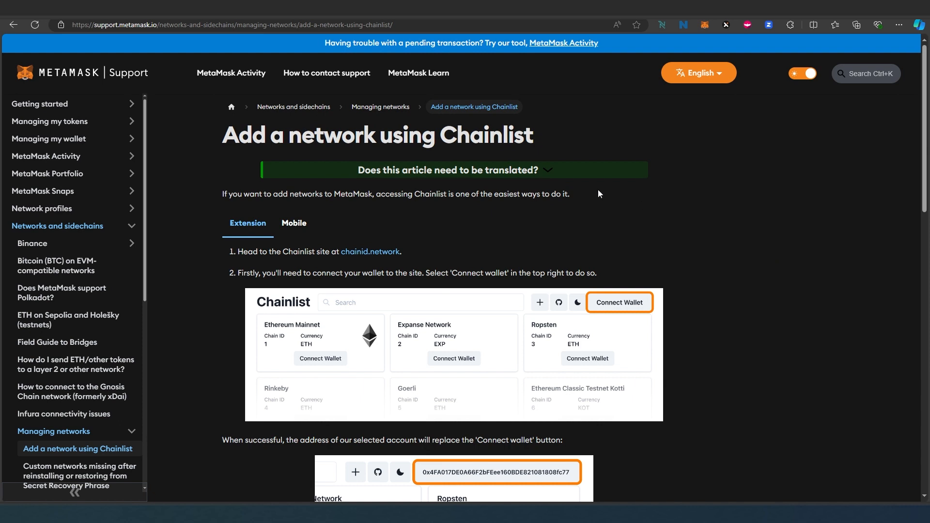
mouse_move(636, 152)
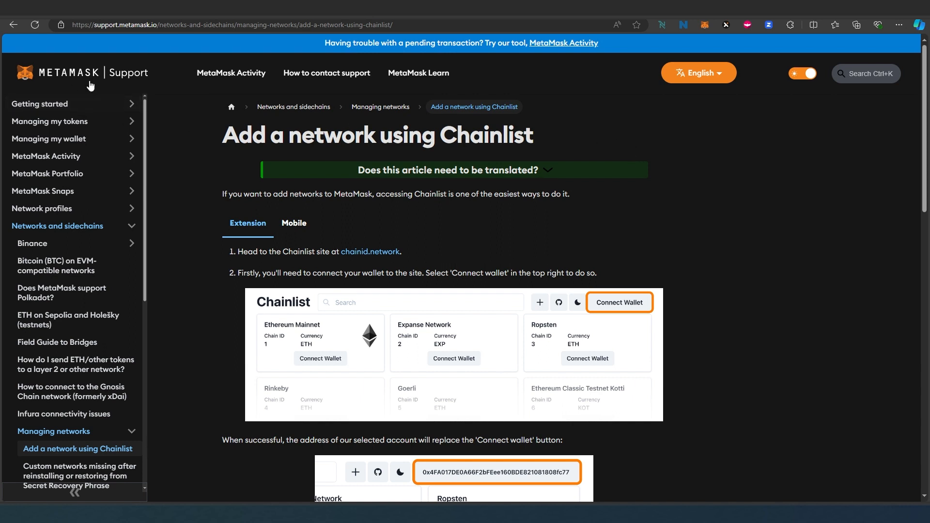
mouse_move(459, 263)
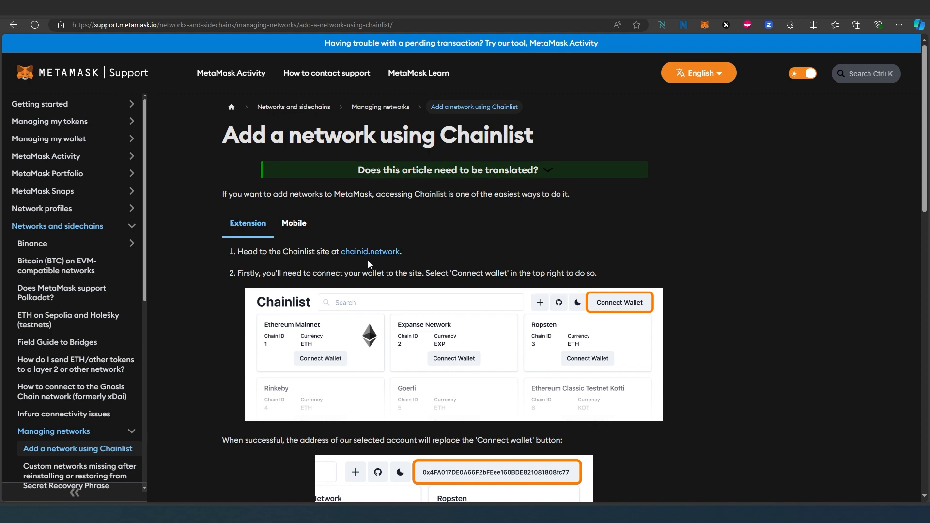
mouse_move(550, 216)
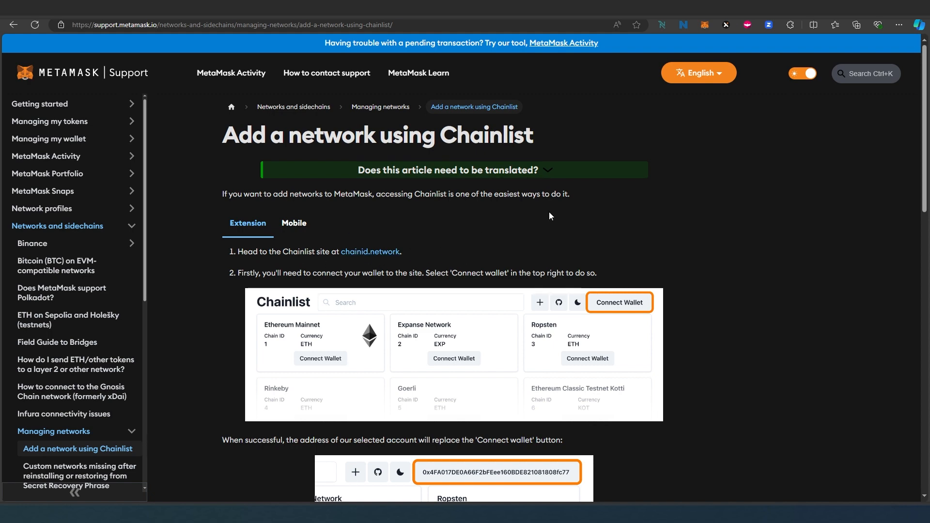
Open chainlist.org and approve the MetaMask wallet connection.
click(370, 251)
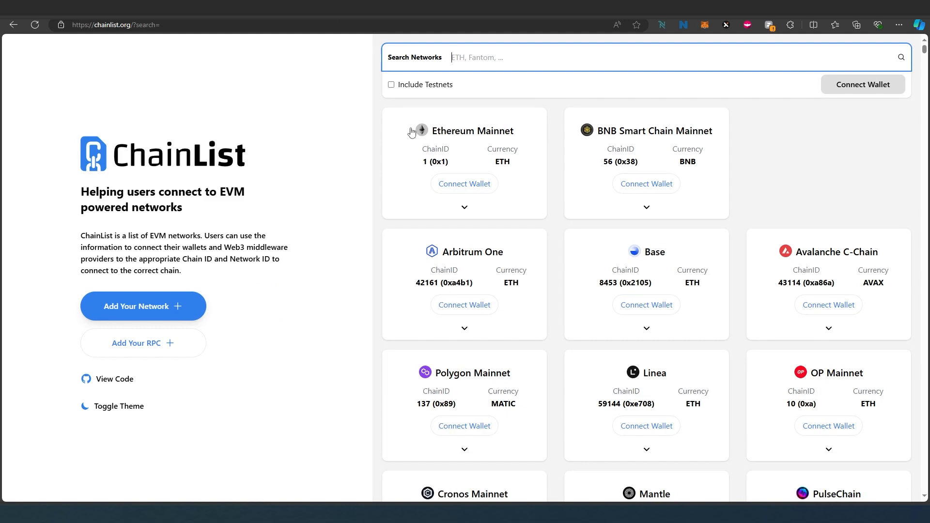
mouse_move(540, 86)
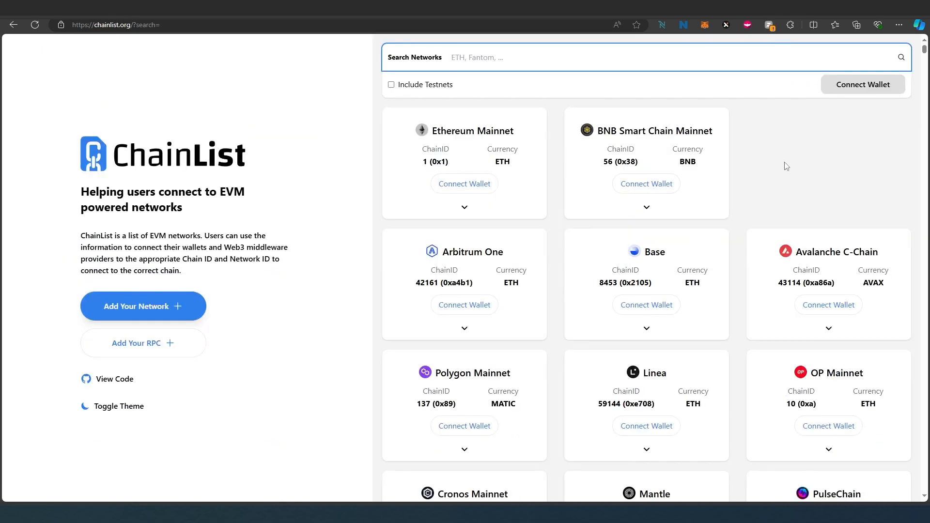
mouse_move(854, 92)
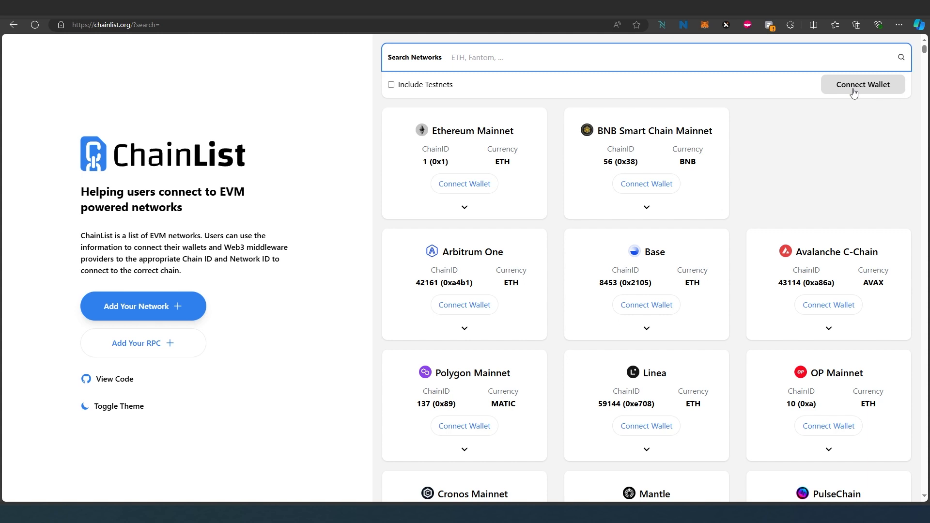
click(862, 84)
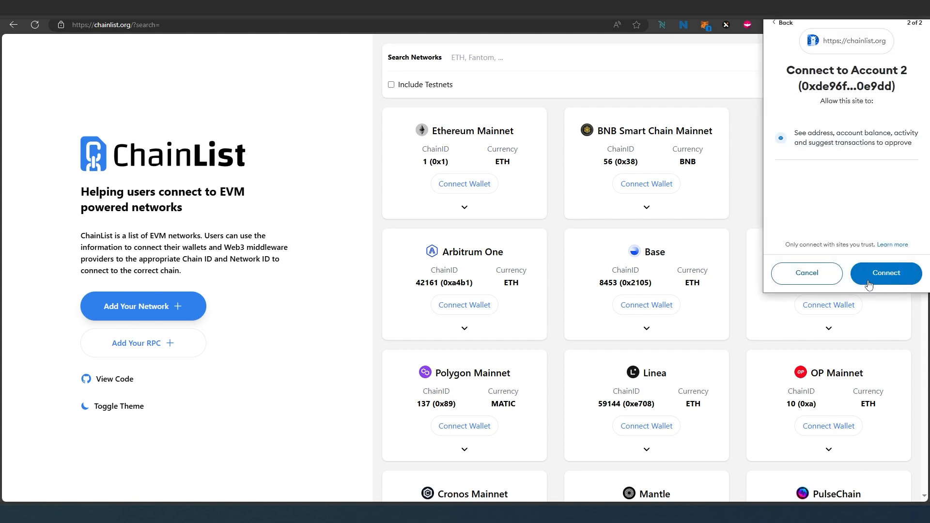
click(886, 273)
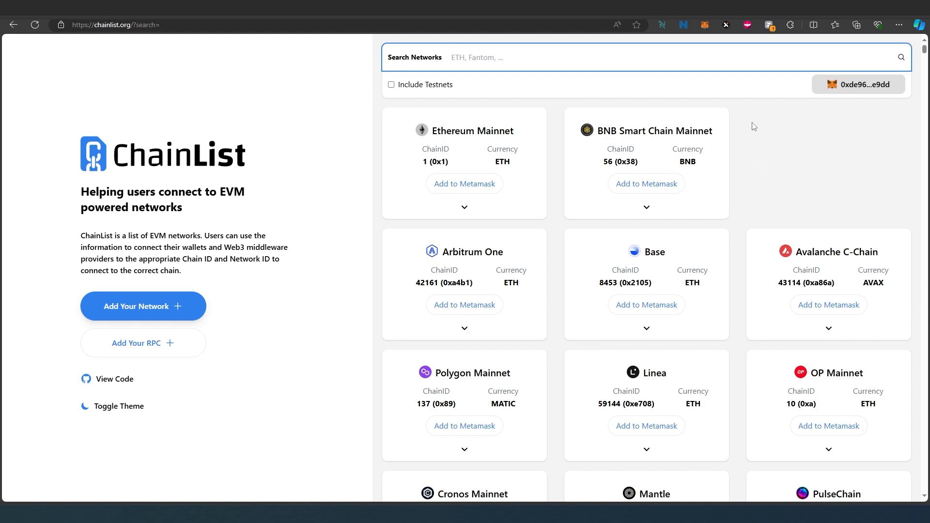
mouse_move(779, 148)
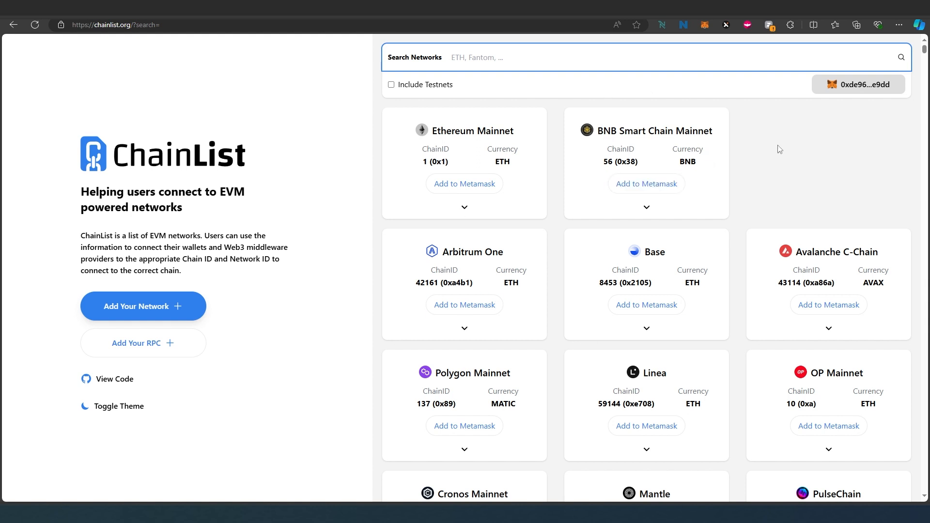
mouse_move(591, 143)
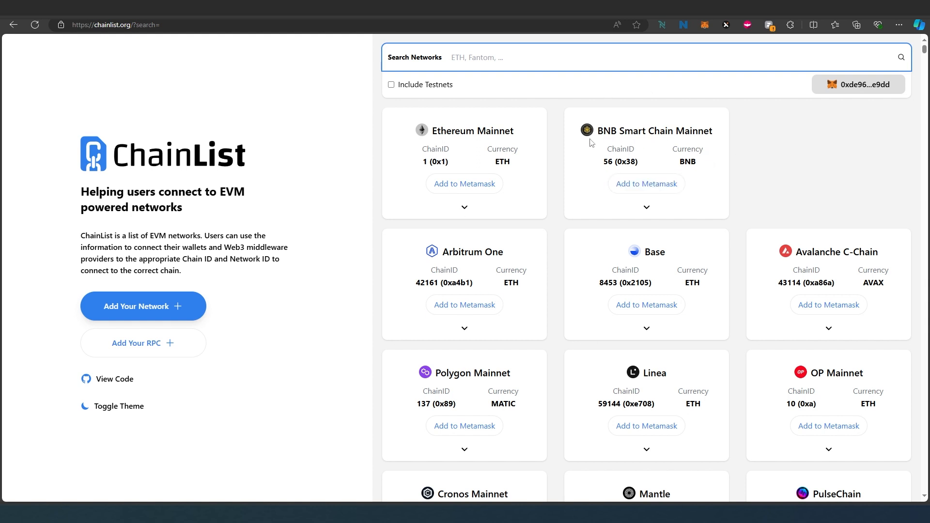
mouse_move(733, 176)
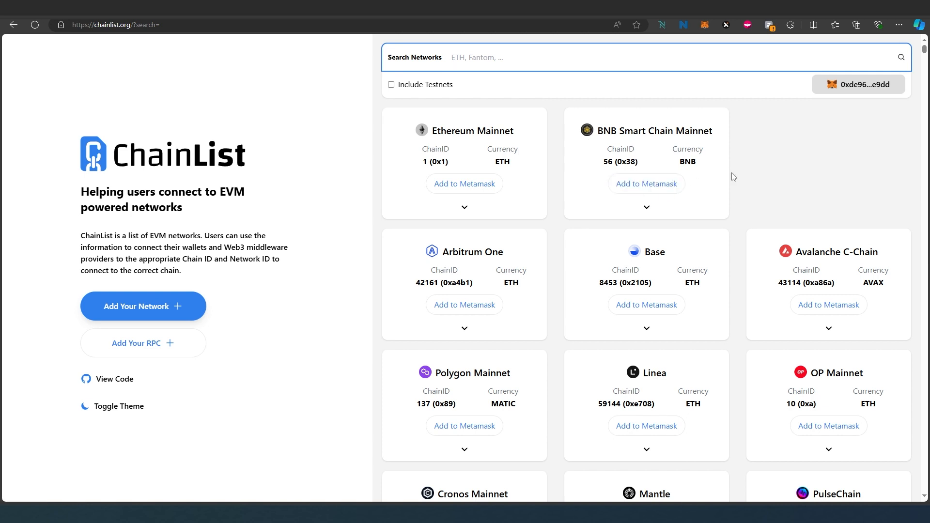
Scroll the network grid down past Moonbeam, Aurora and Taiko to the Flare Mainnet card.
scroll(down, 3)
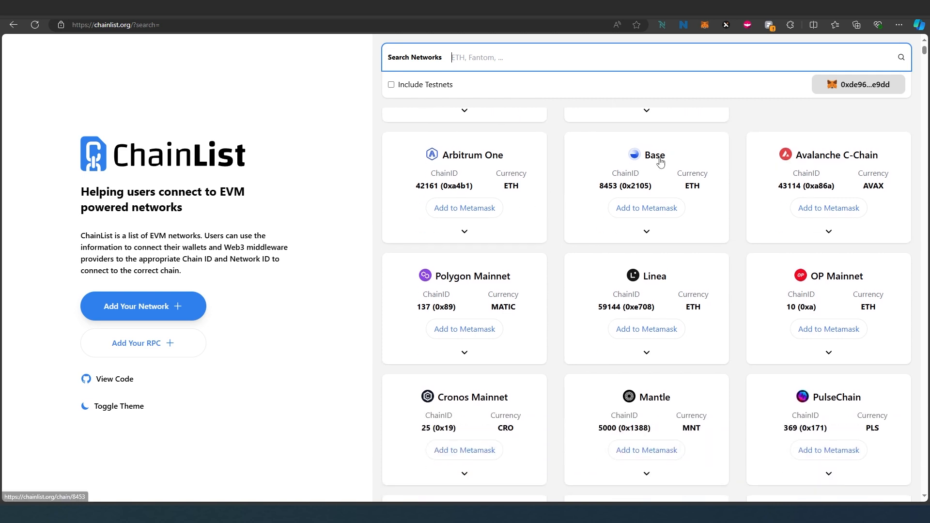
mouse_move(653, 303)
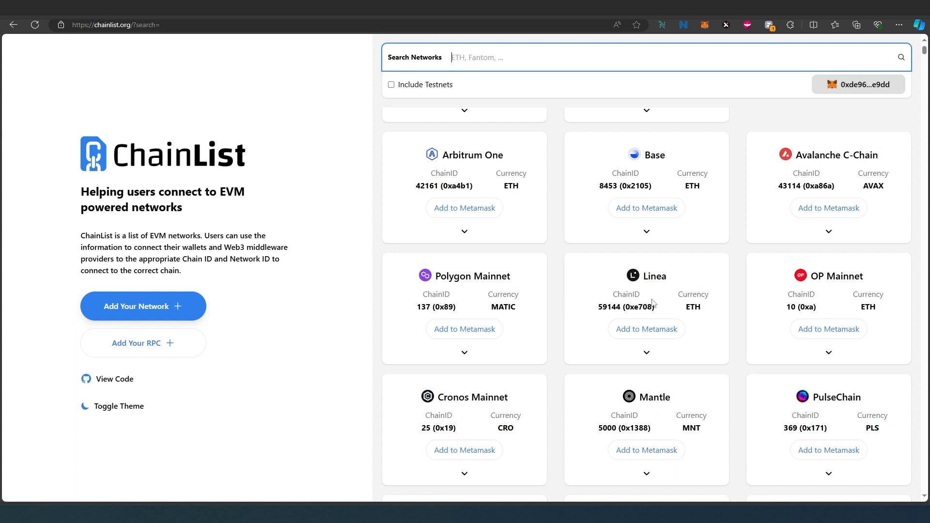
scroll(down, 3)
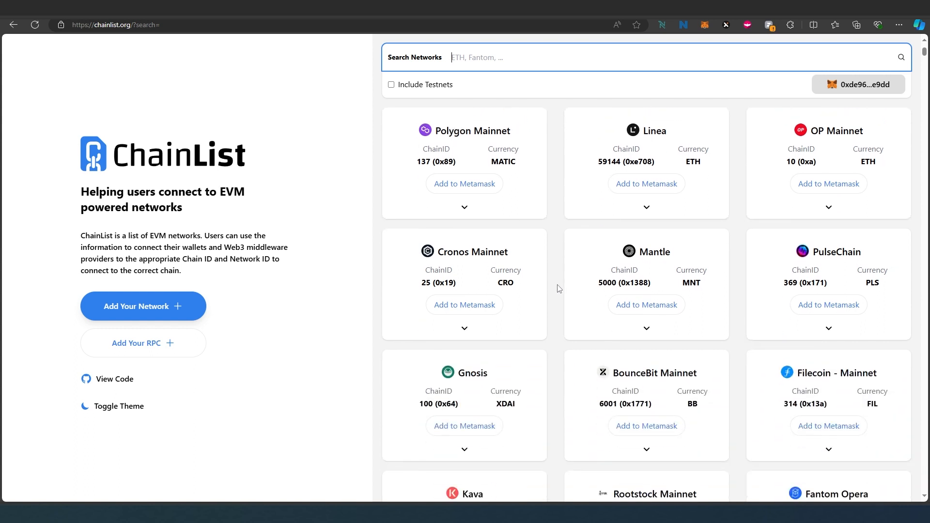
scroll(down, 3)
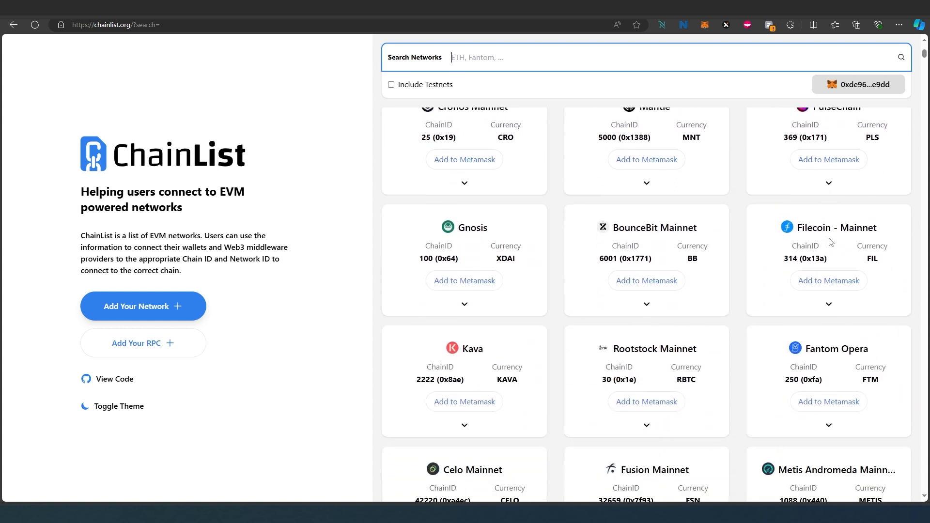
scroll(down, 3)
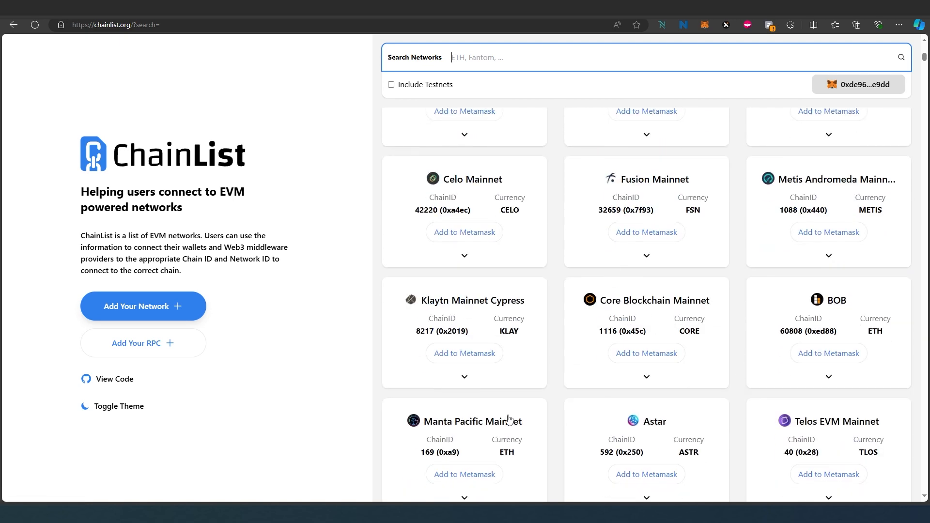
scroll(down, 3)
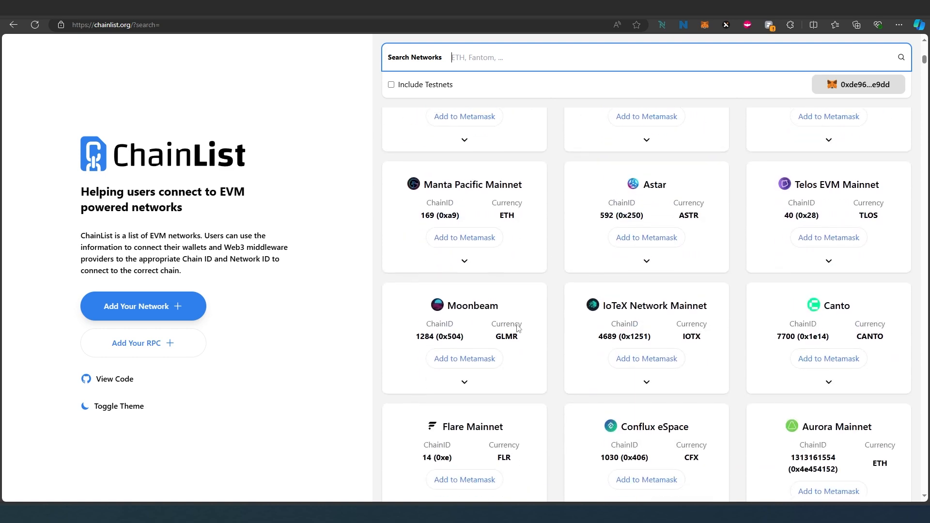
scroll(down, 3)
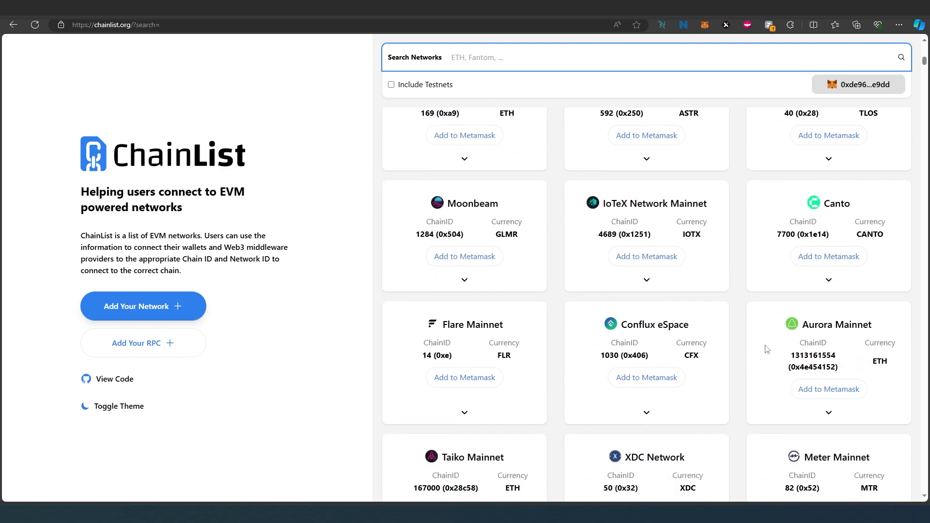
mouse_move(728, 382)
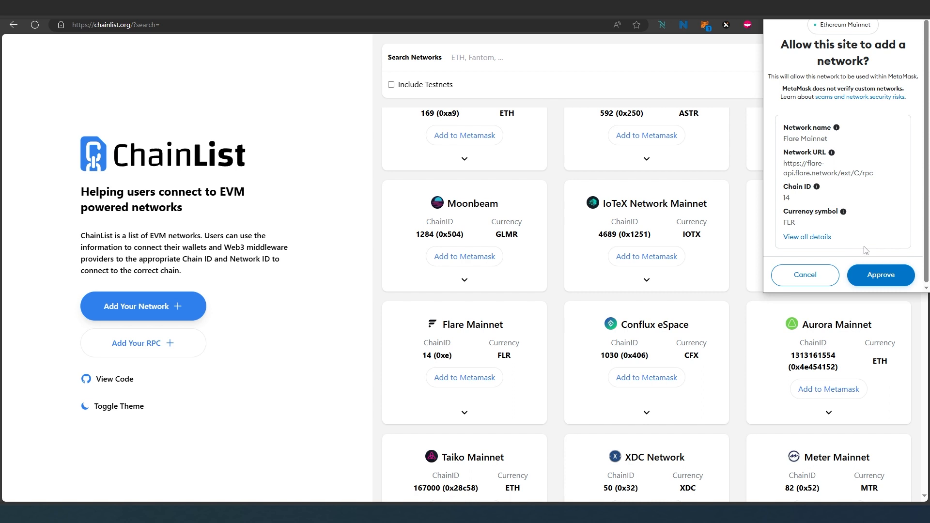
mouse_move(799, 245)
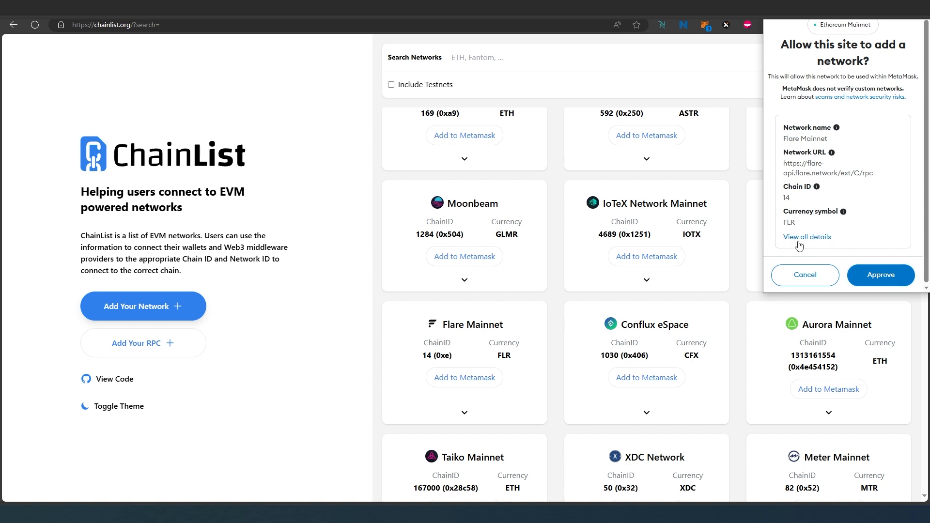
View the Flare Mainnet add-network request details, then cancel it.
click(806, 236)
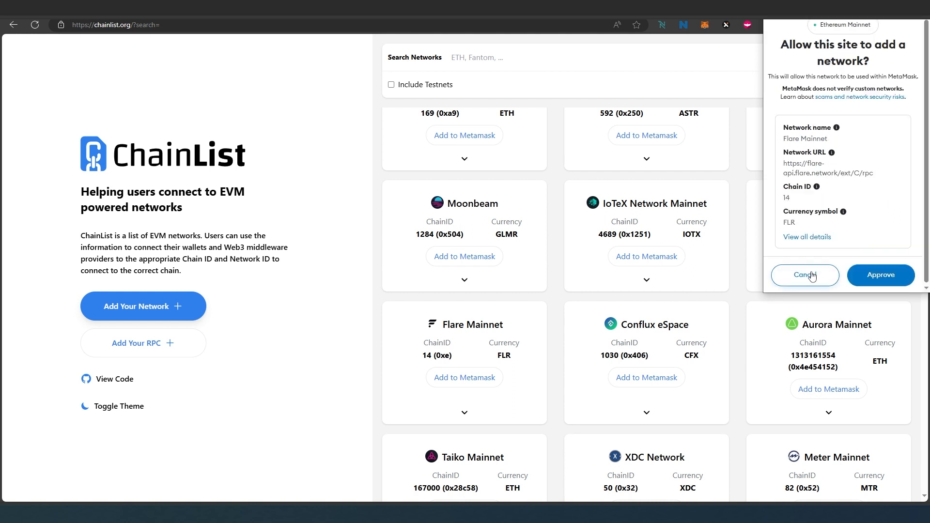
click(804, 275)
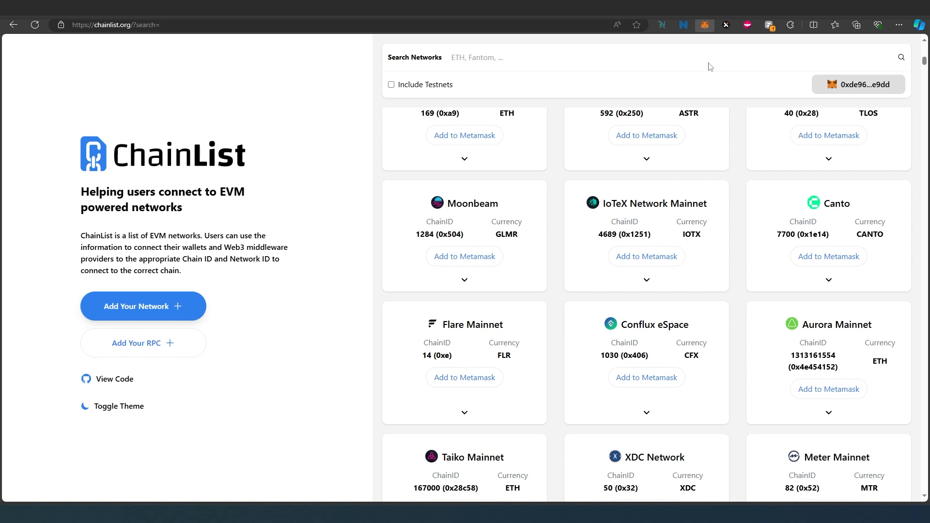
Go to MetaMask Settings > Networks and open the Add a network page.
click(705, 25)
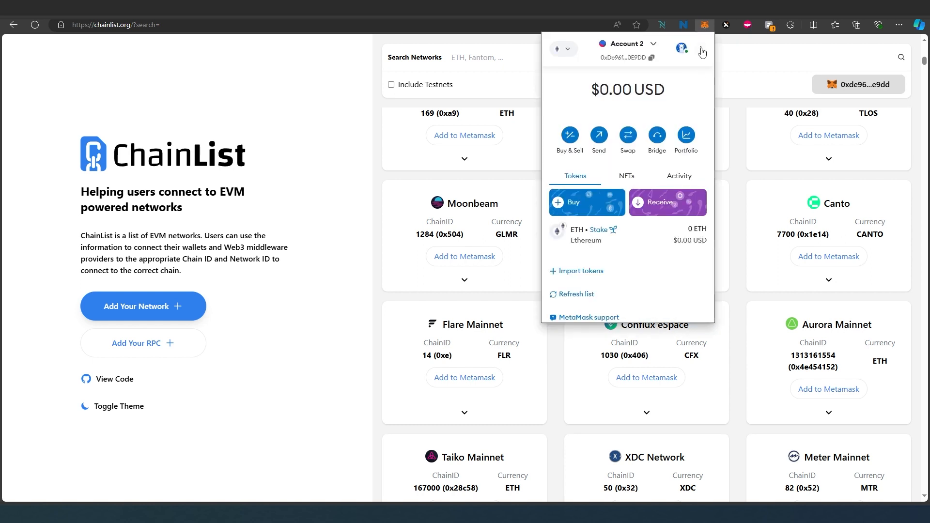
click(700, 50)
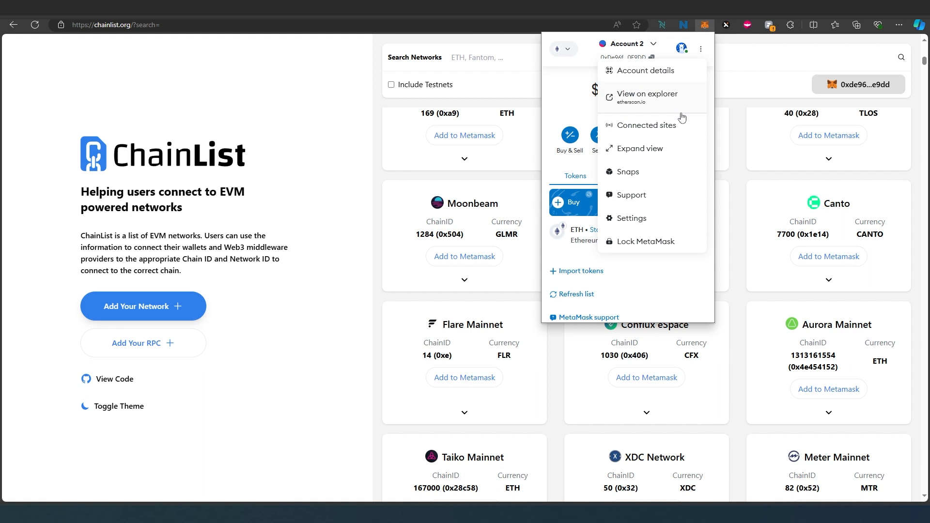
click(631, 217)
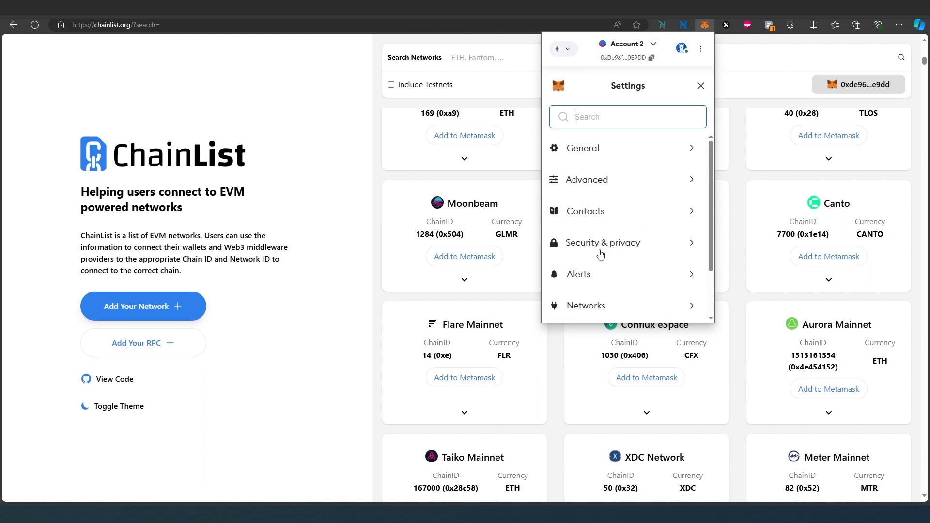
click(585, 305)
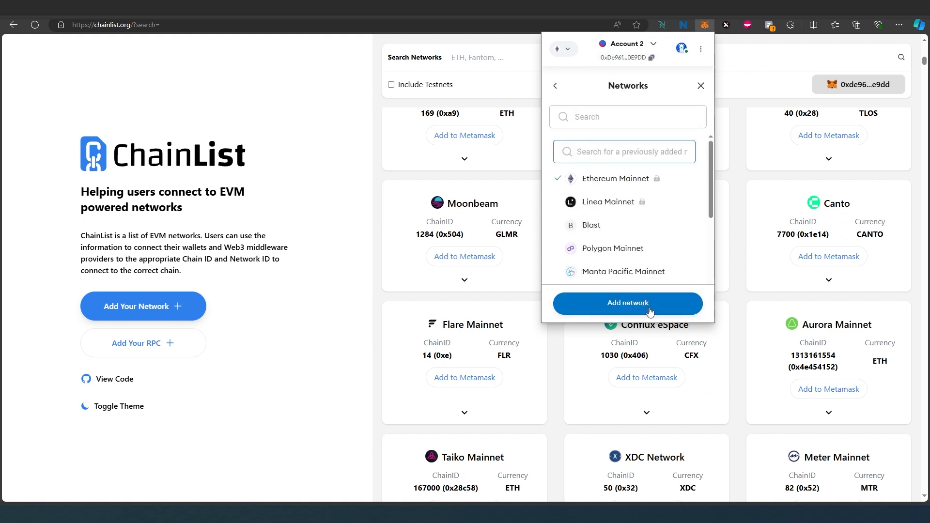
click(627, 303)
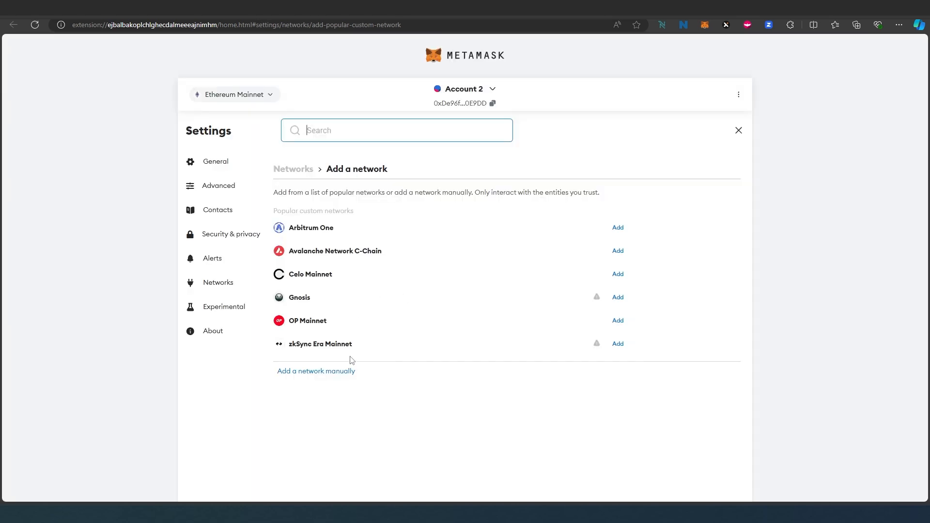
Choose 'Add a network manually' and focus the Network name field.
click(316, 371)
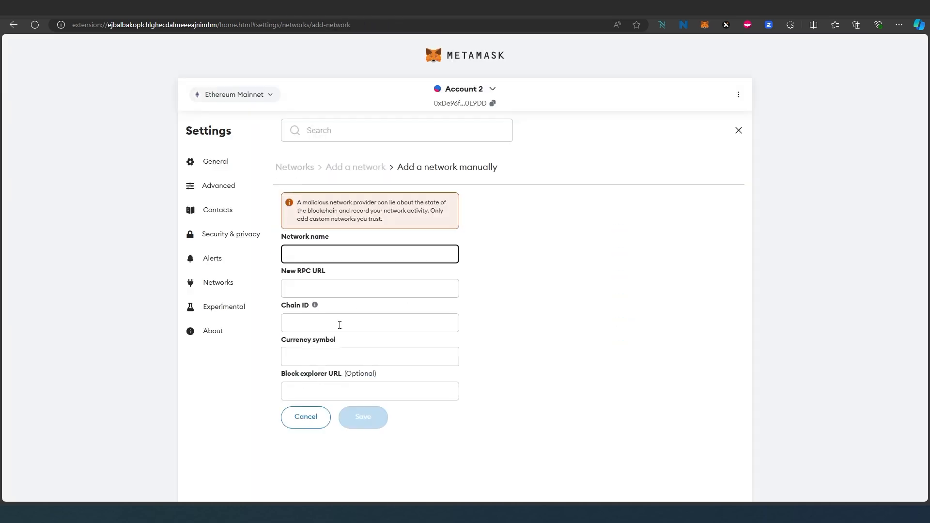
click(369, 254)
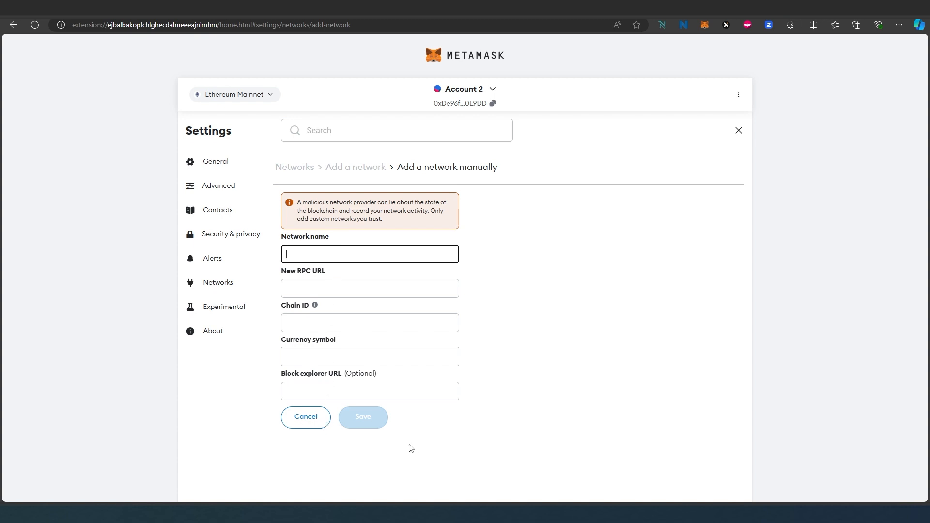
mouse_move(676, 170)
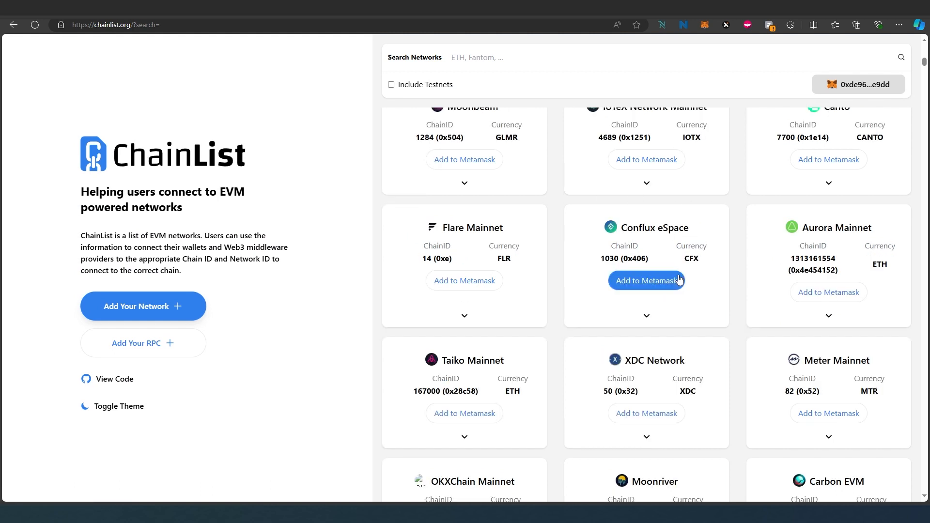
Add Moonriver from Chainlist, approve and switch to it, then check MetaMask's network list.
scroll(down, 3)
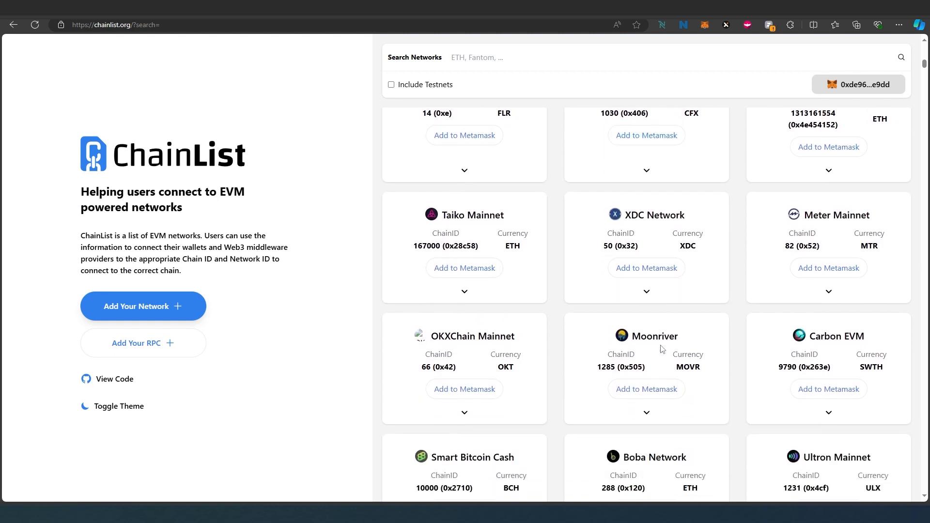
click(646, 389)
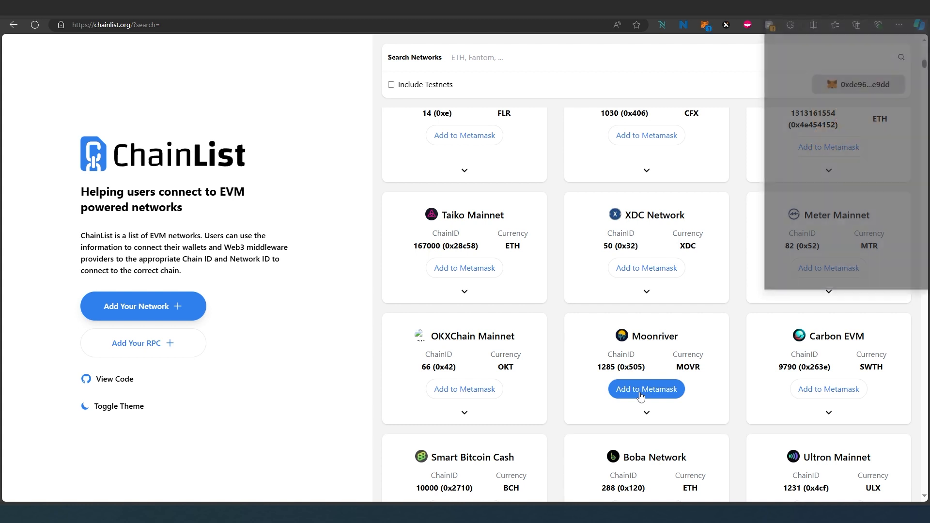
click(646, 389)
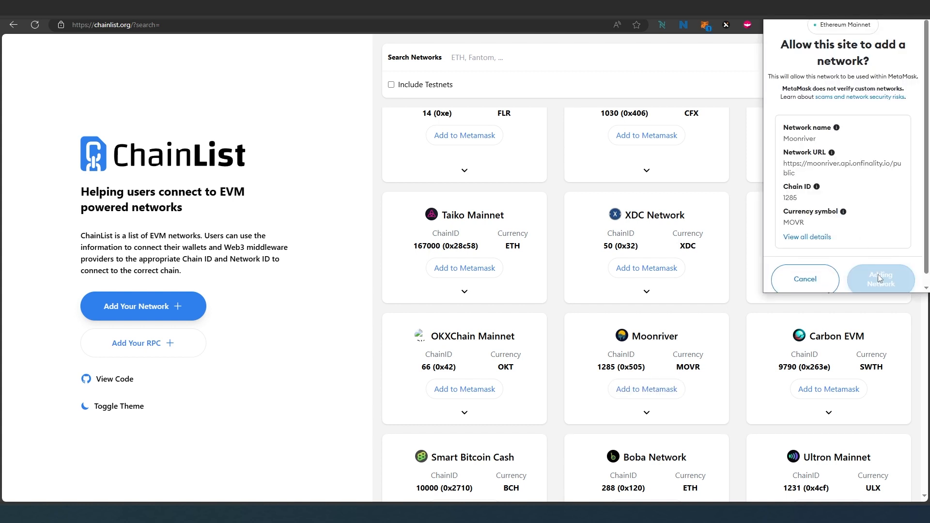
click(880, 280)
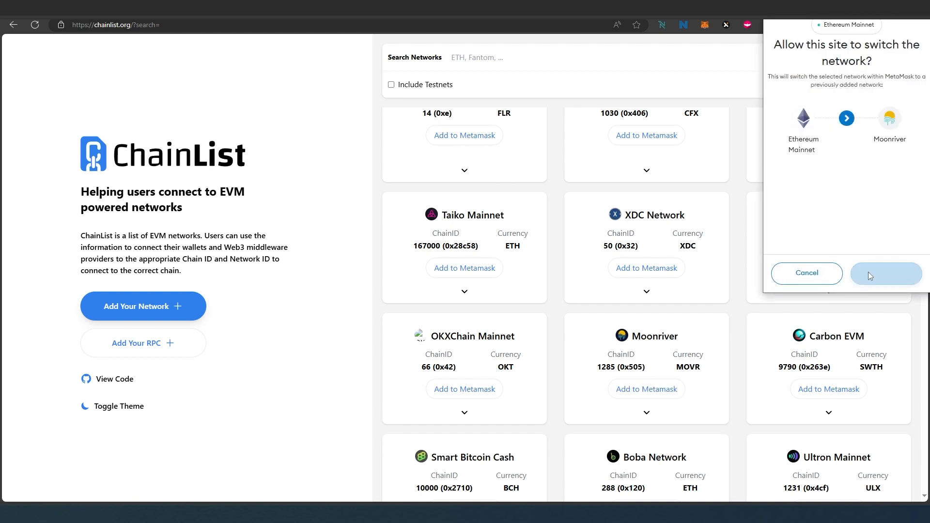
click(885, 273)
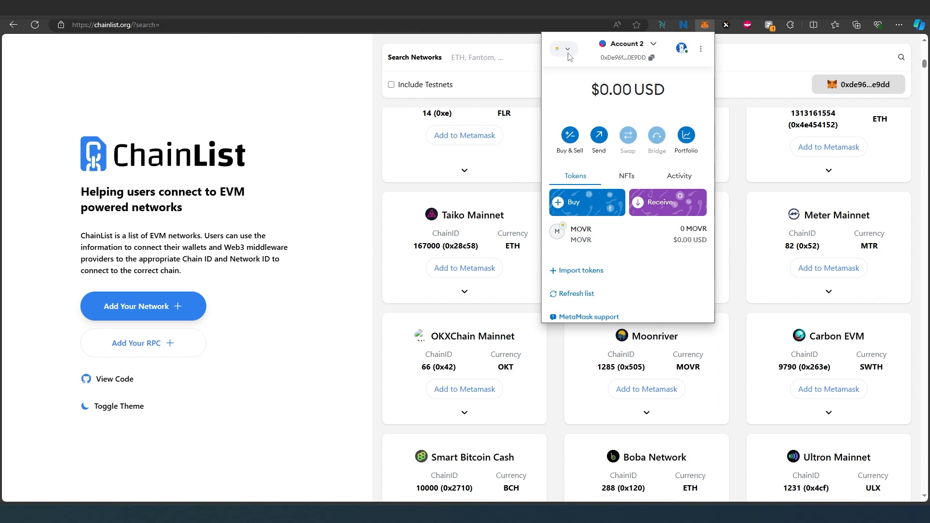
click(561, 49)
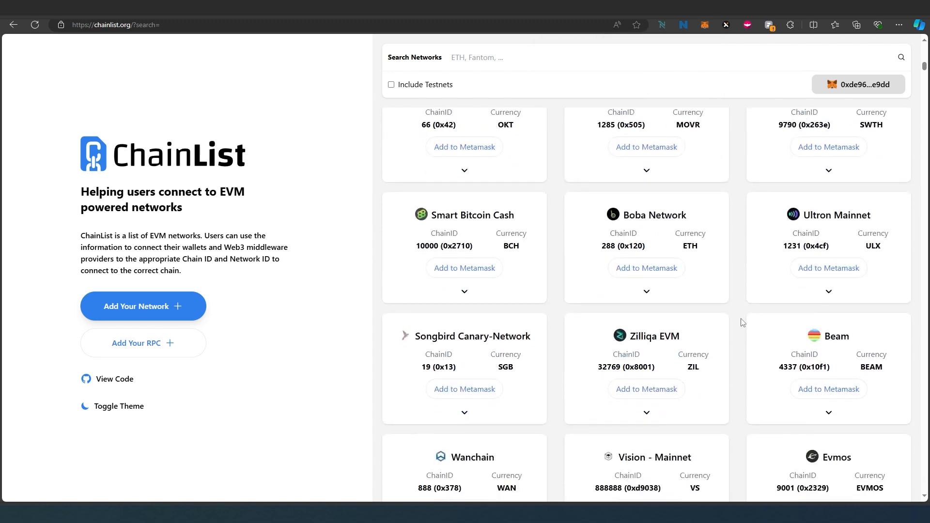
scroll(down, 3)
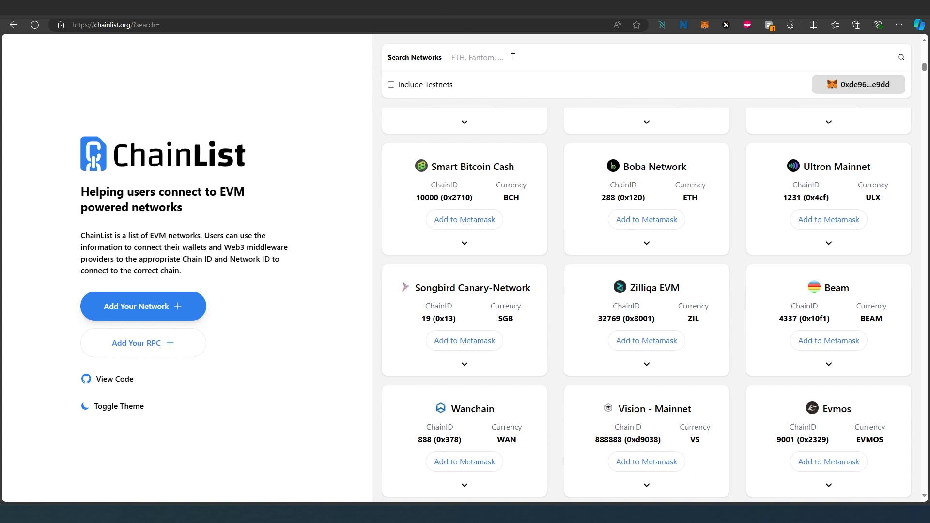
Search 'flar', approve and switch to Flare Mainnet, then confirm it in MetaMask.
text(flare)
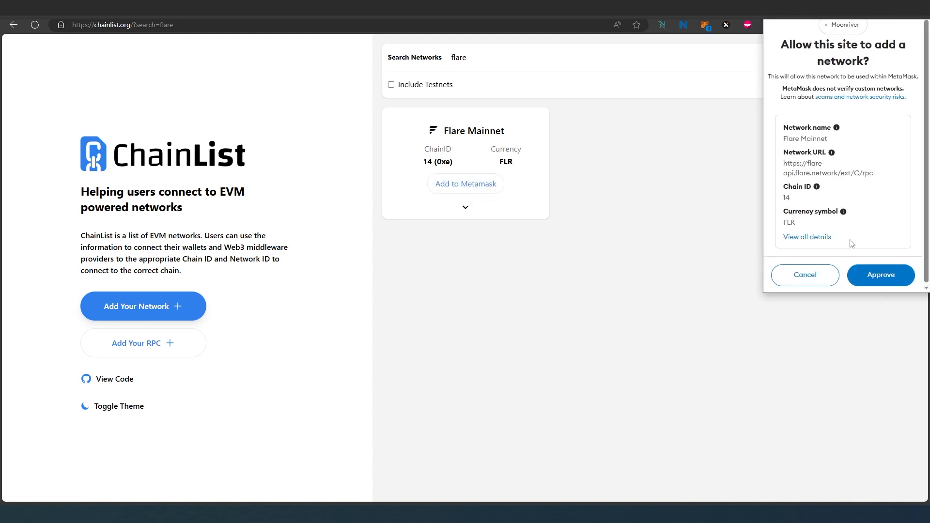
click(880, 275)
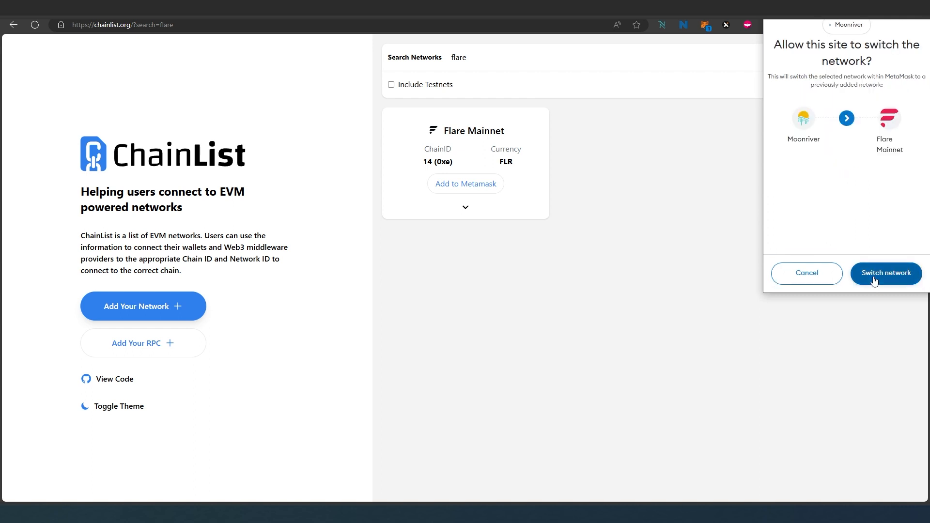
click(886, 273)
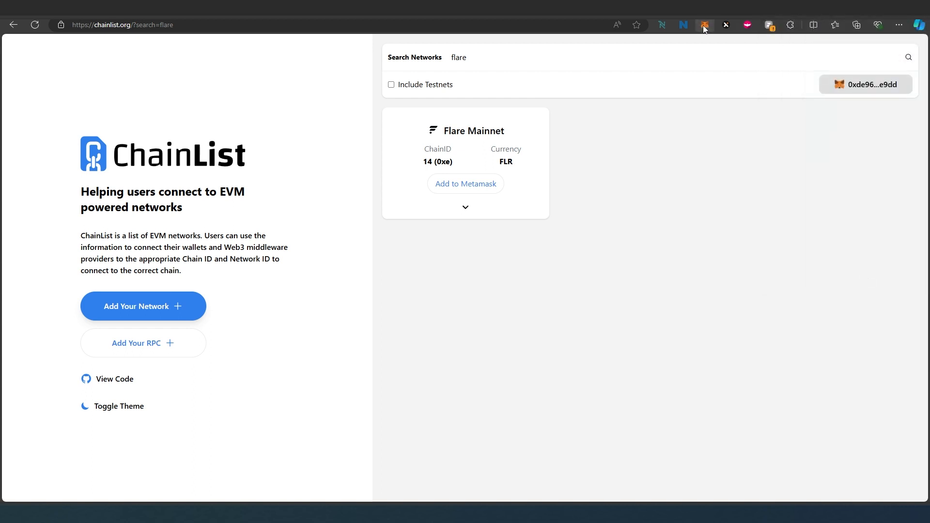
click(704, 25)
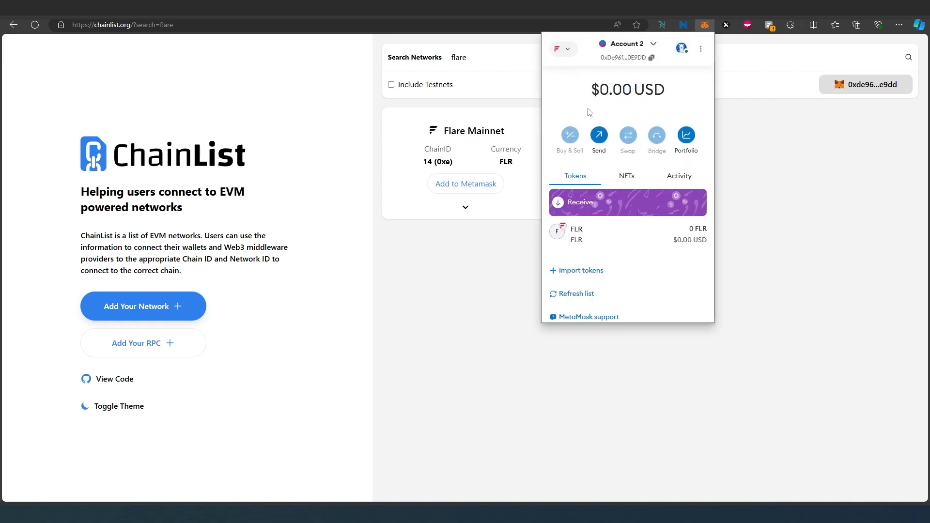
mouse_move(599, 144)
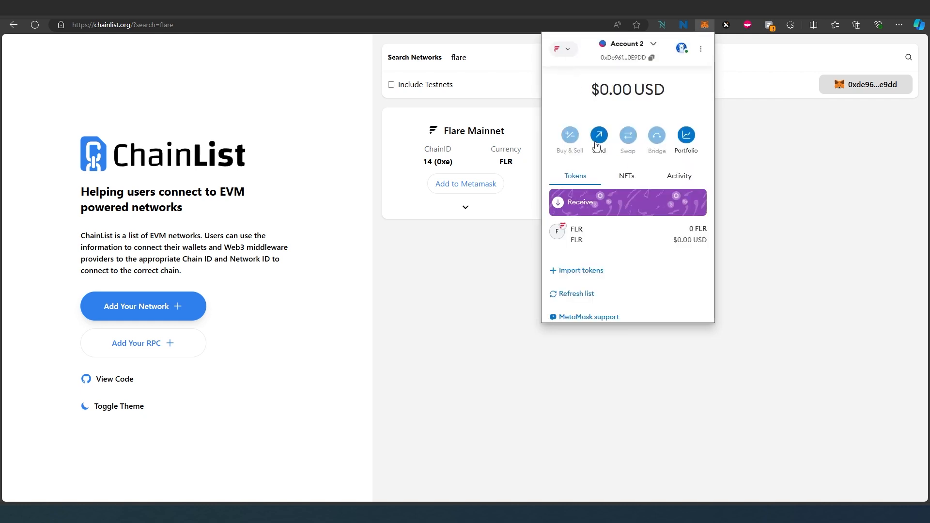